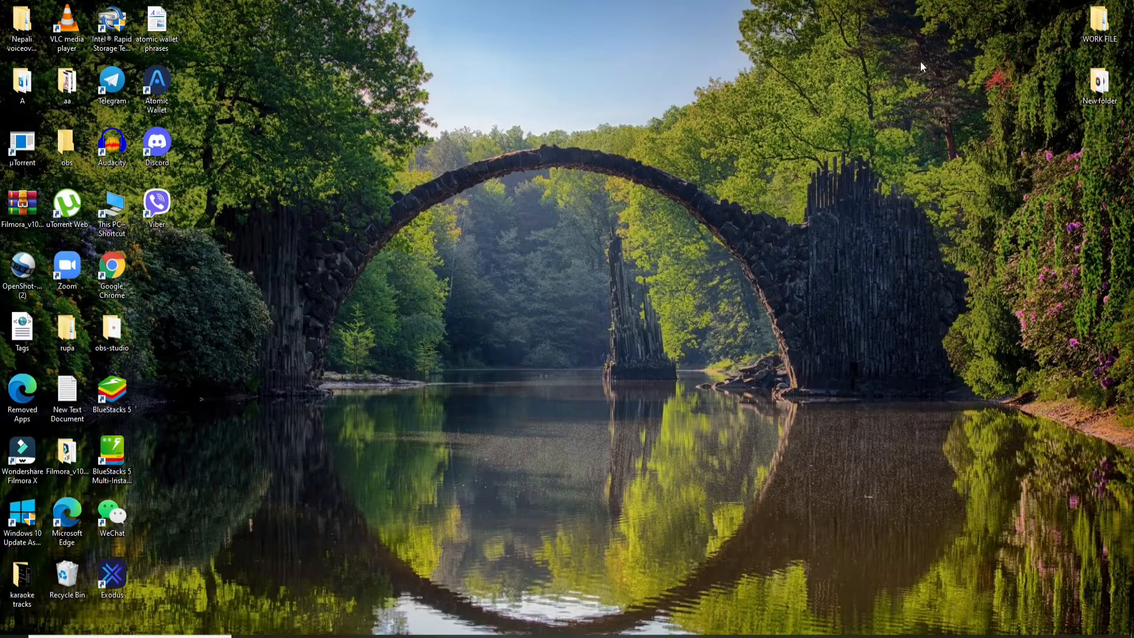
mouse_move(478, 369)
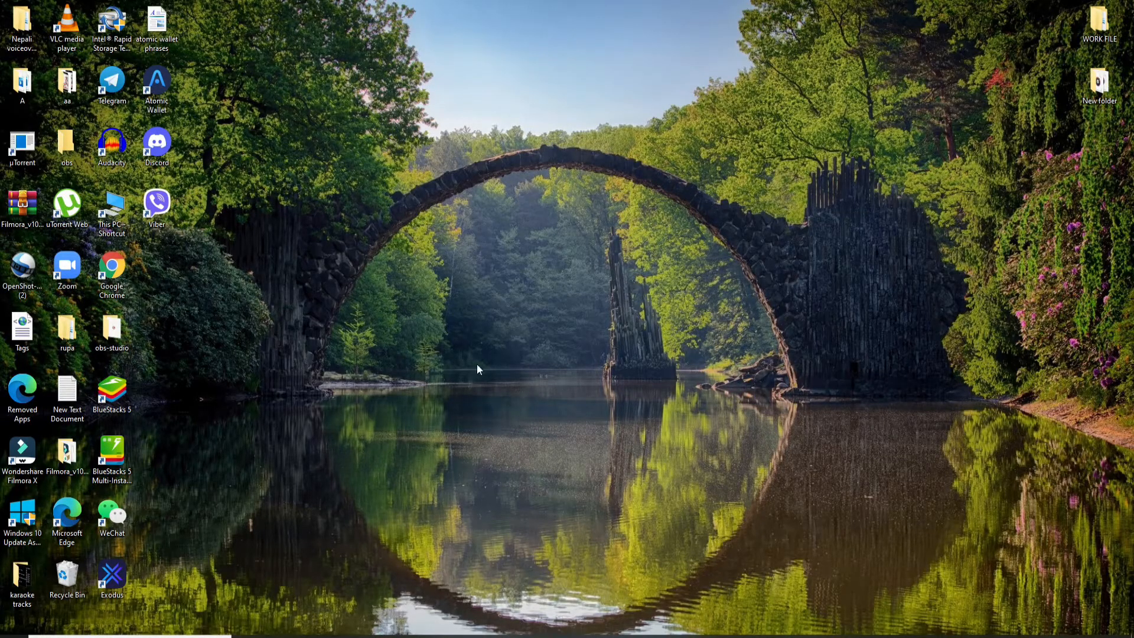
Launch Google Chrome and load the netspend.com home page.
double_click(112, 268)
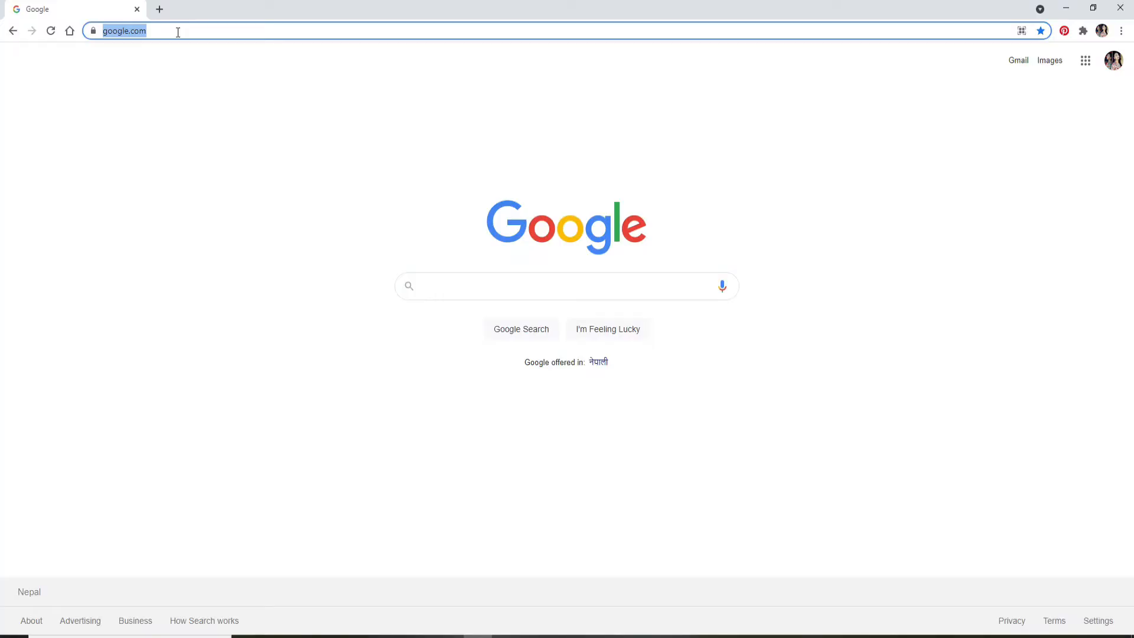
text(www.net)
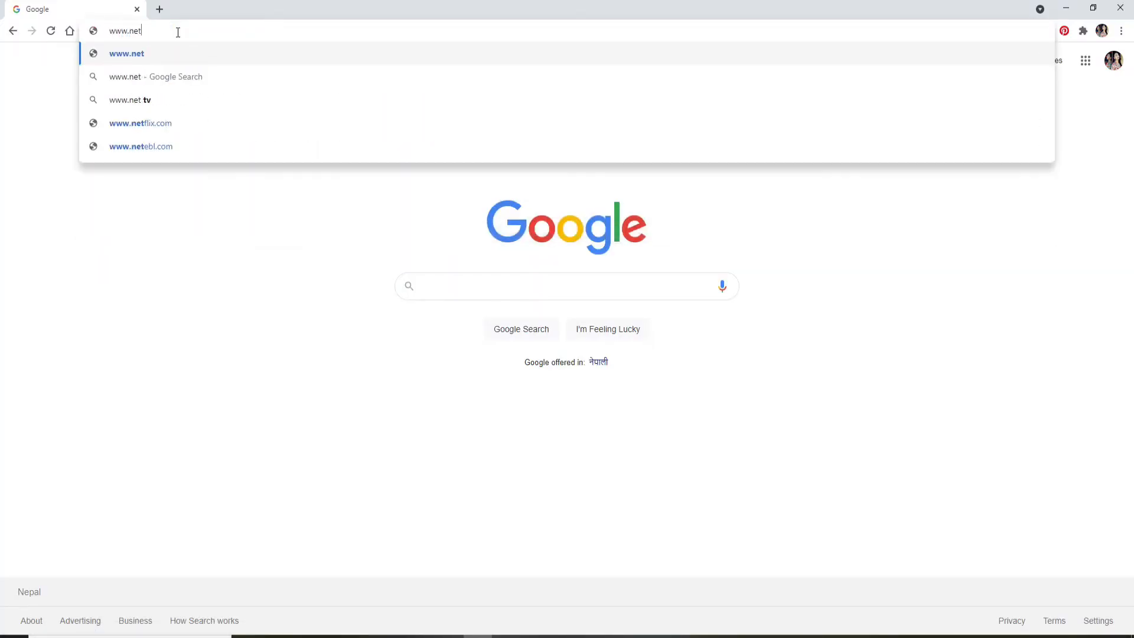
key(Return)
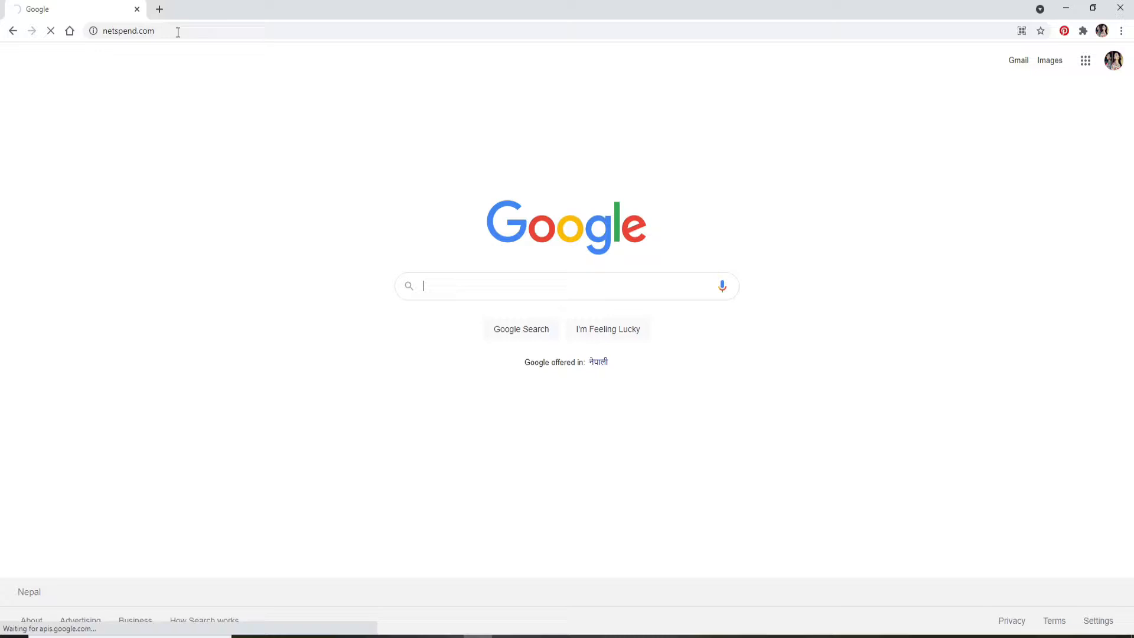
key(Return)
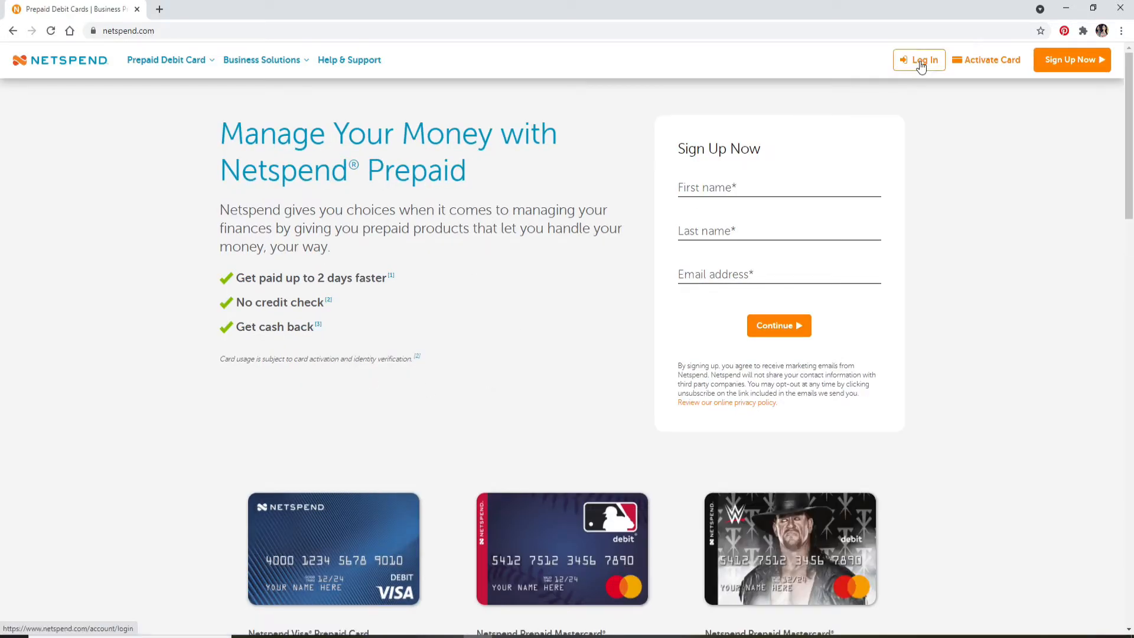
Open the Netspend Log In page and enter the account username.
click(924, 59)
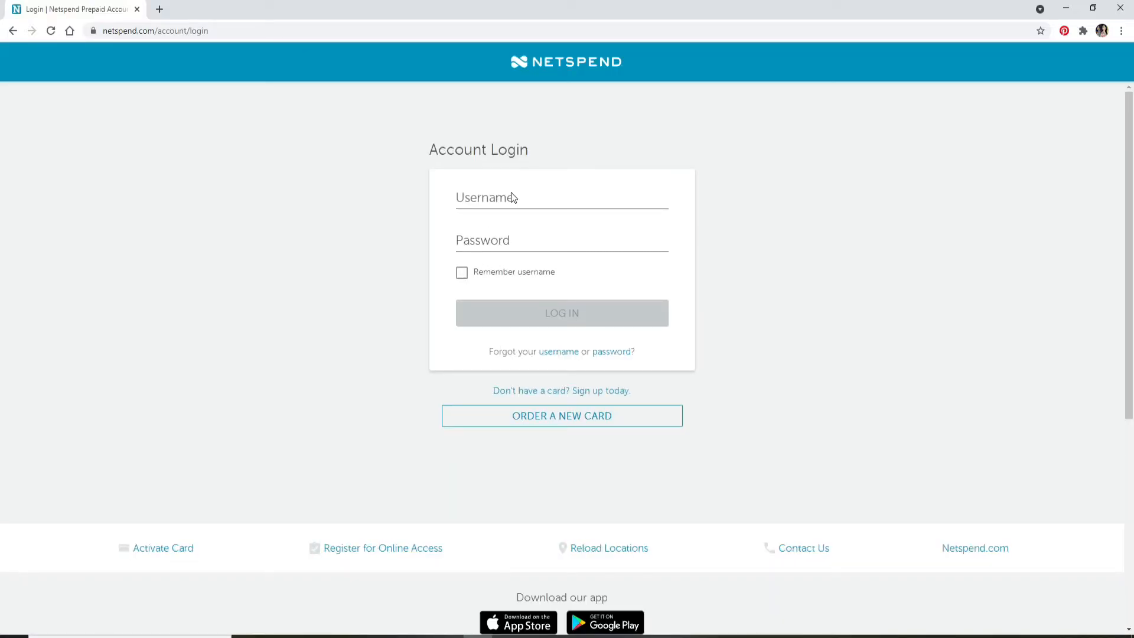
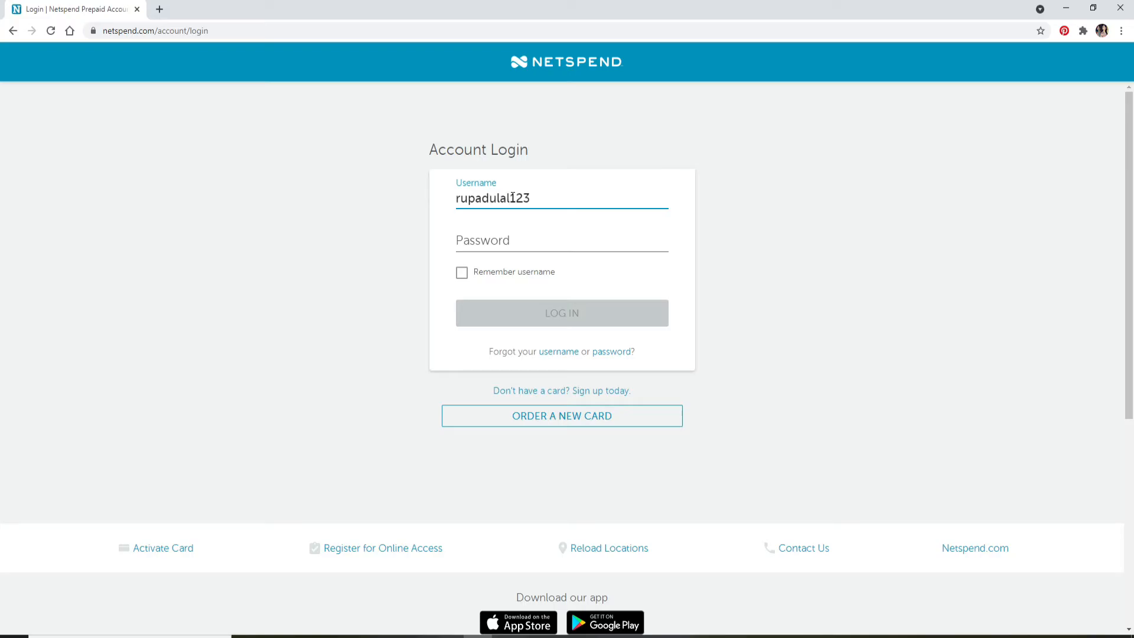
click(561, 240)
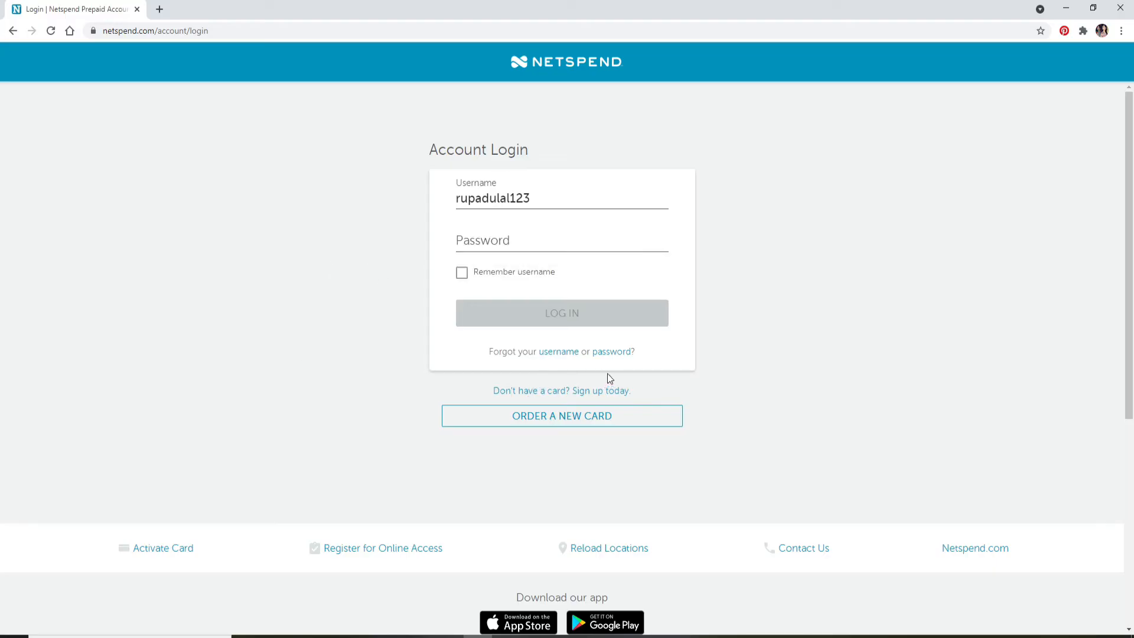
mouse_move(612, 351)
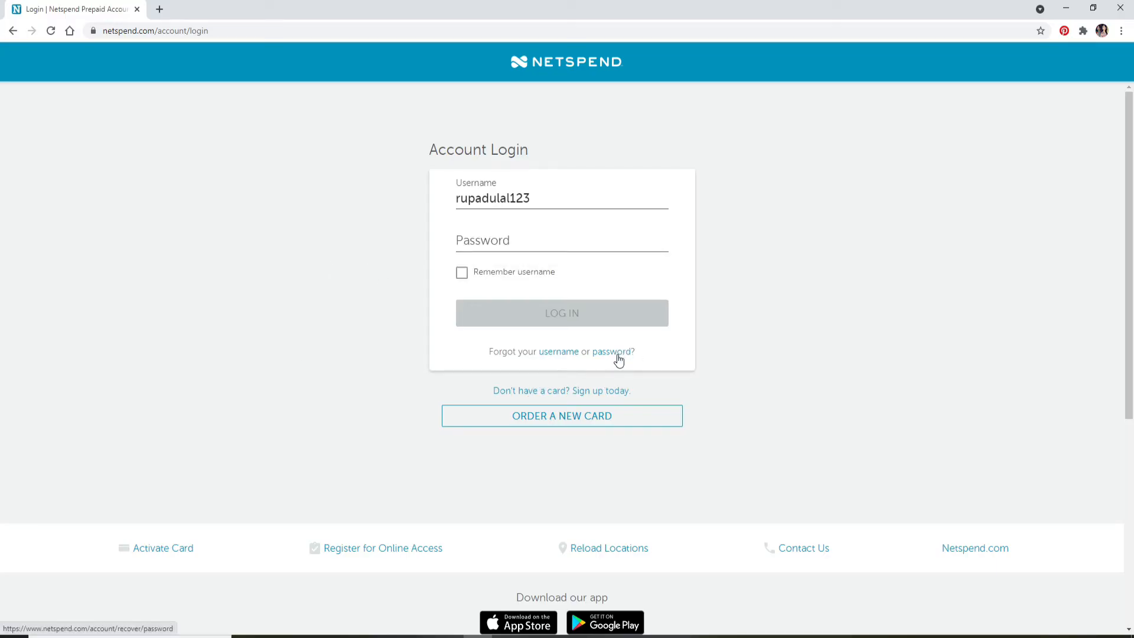
click(612, 351)
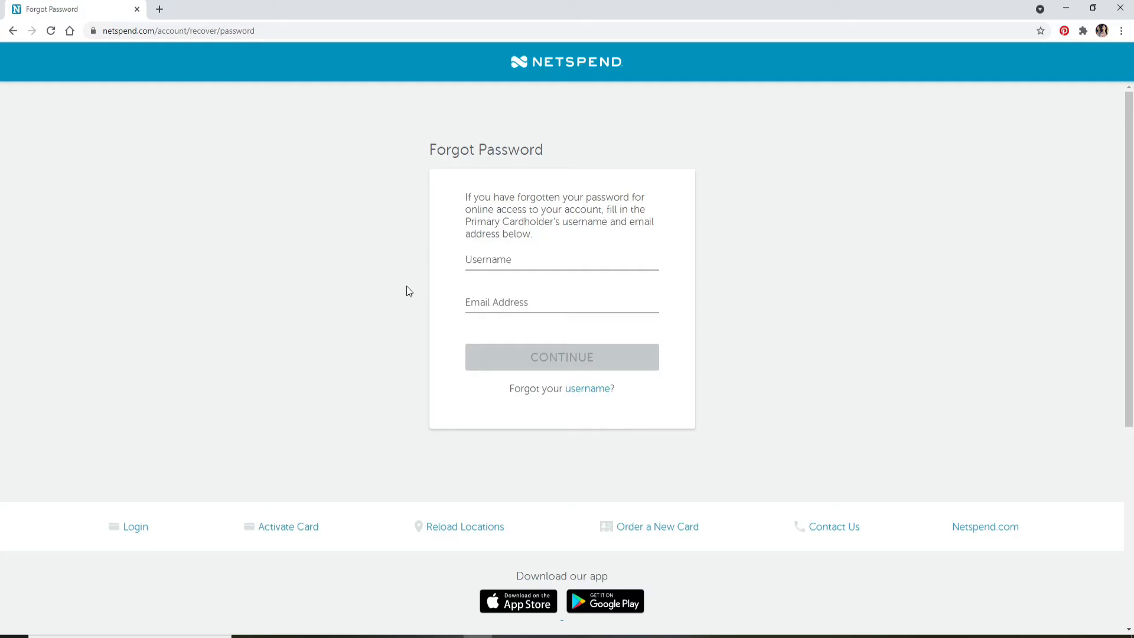
click(561, 259)
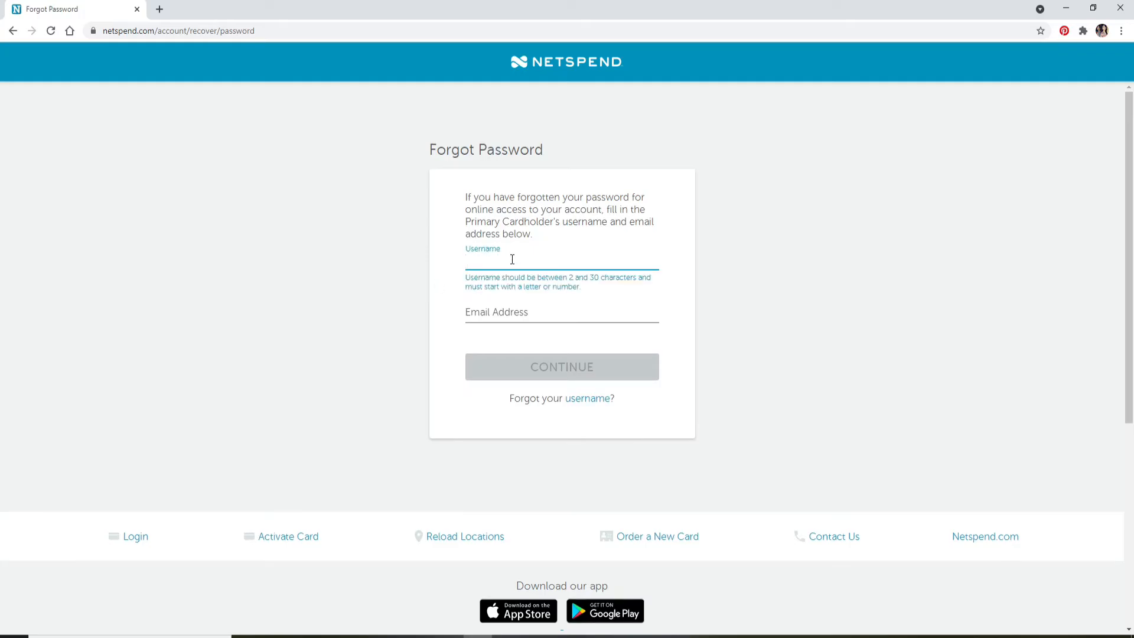
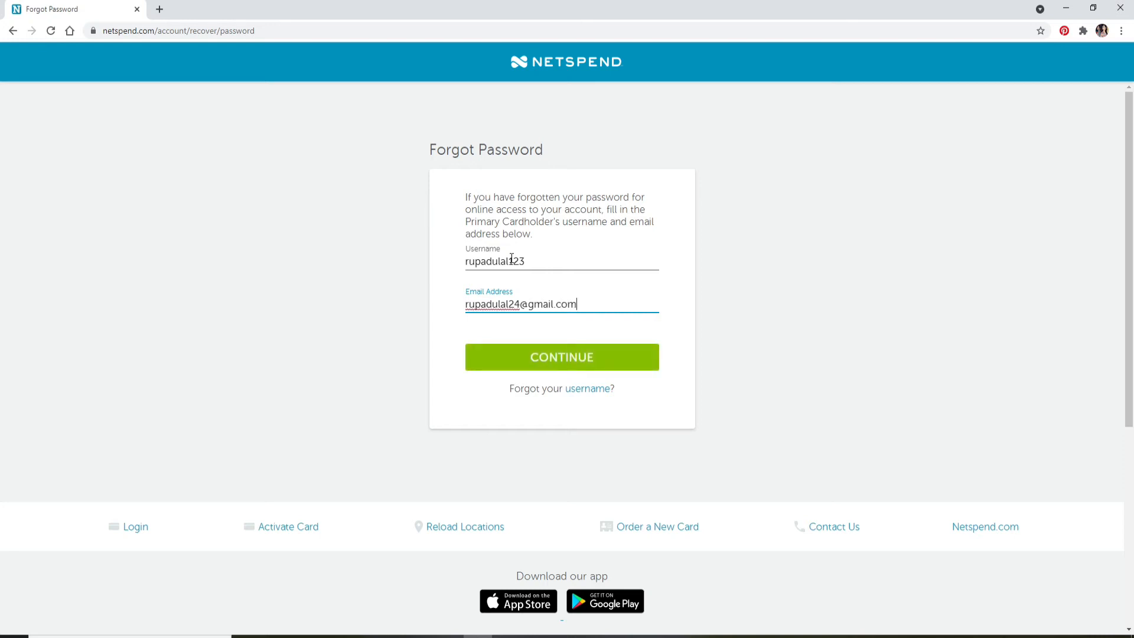
Submit the recovery request with CONTINUE to get the 'Password sent' confirmation.
click(562, 357)
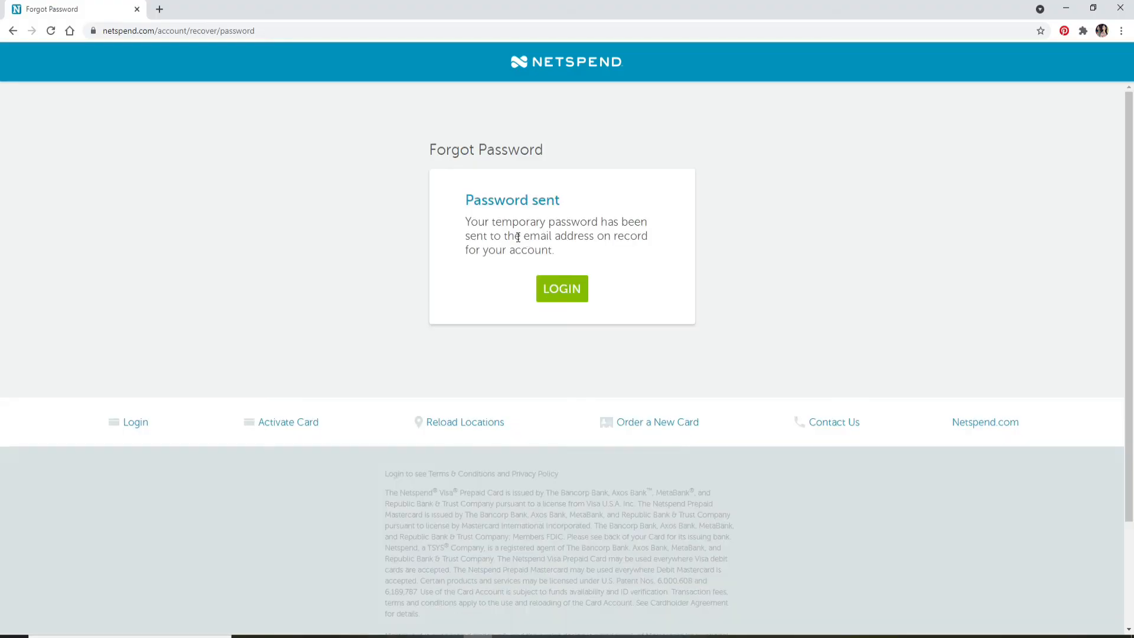
mouse_move(510, 243)
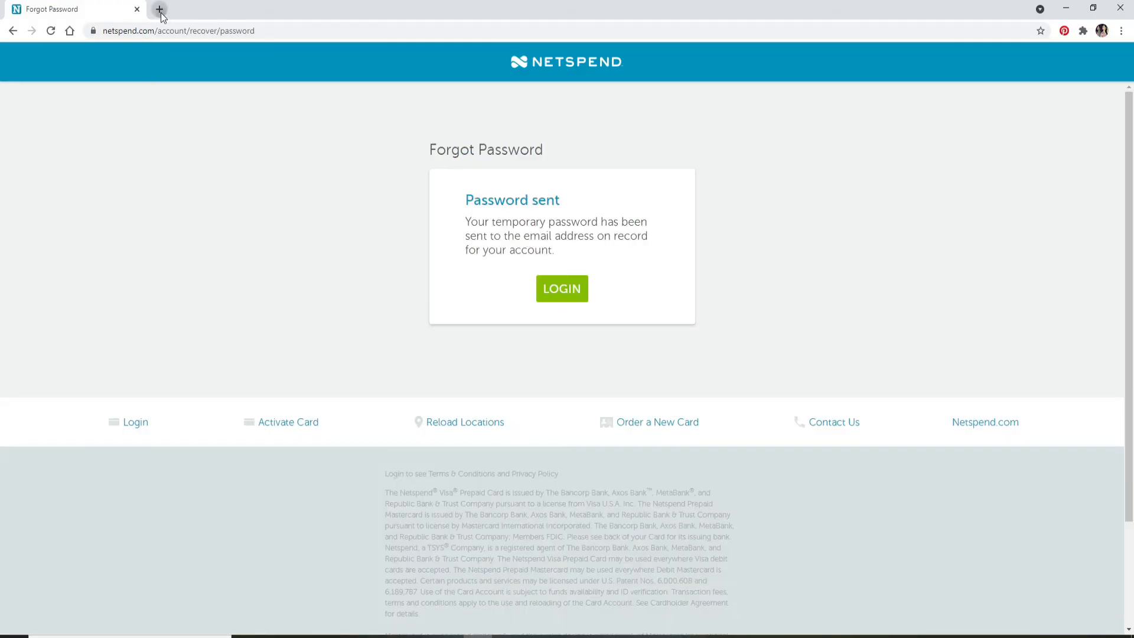
mouse_move(619, 341)
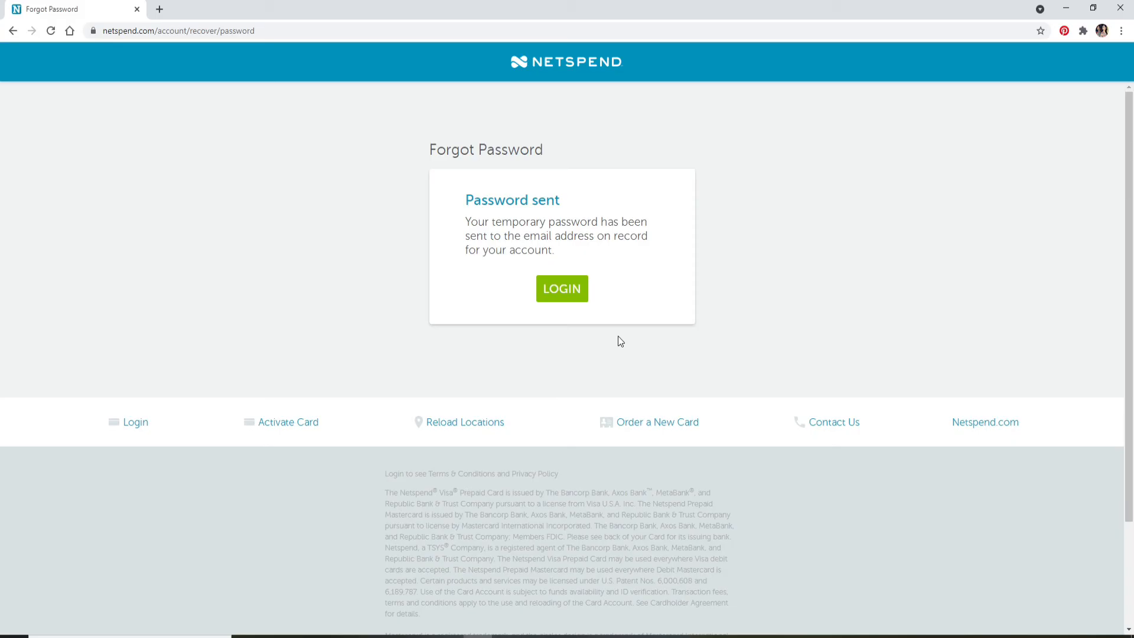